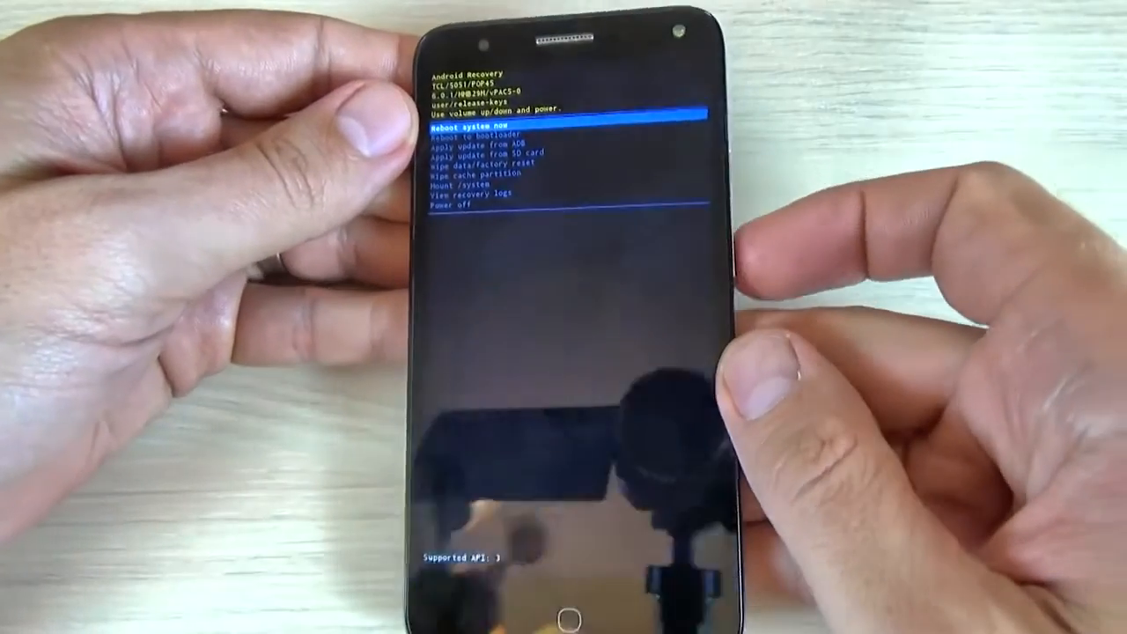
Move down the recovery menu toward 'Wipe data/factory reset'.
key(VolumeDown)
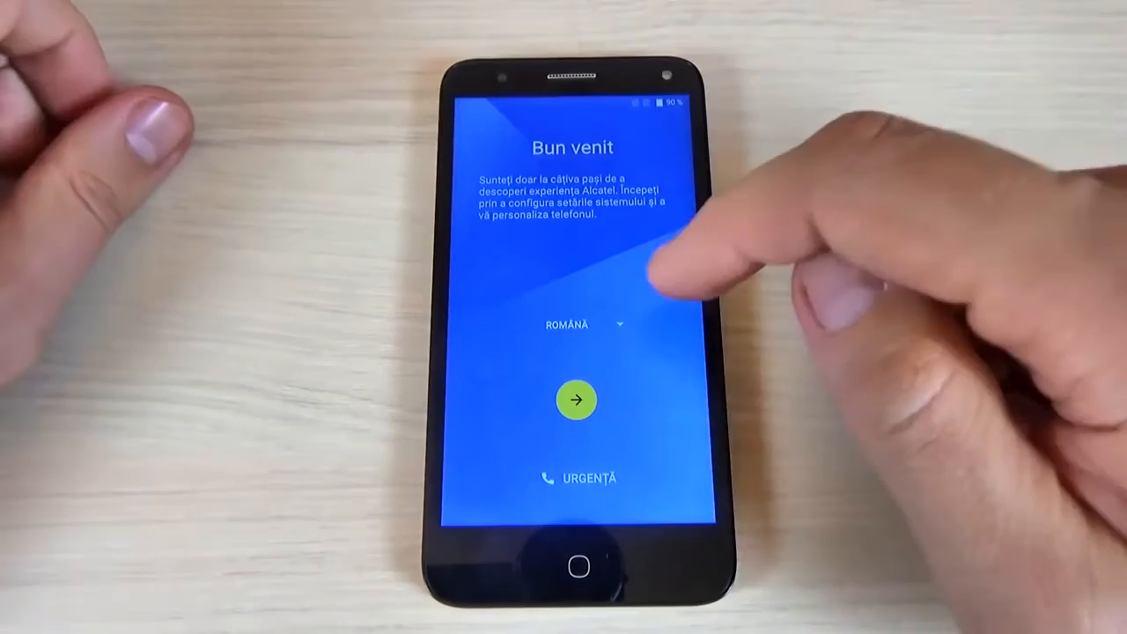
Choose English (United States), continue, and skip the SIM card and Wi-Fi steps.
click(577, 324)
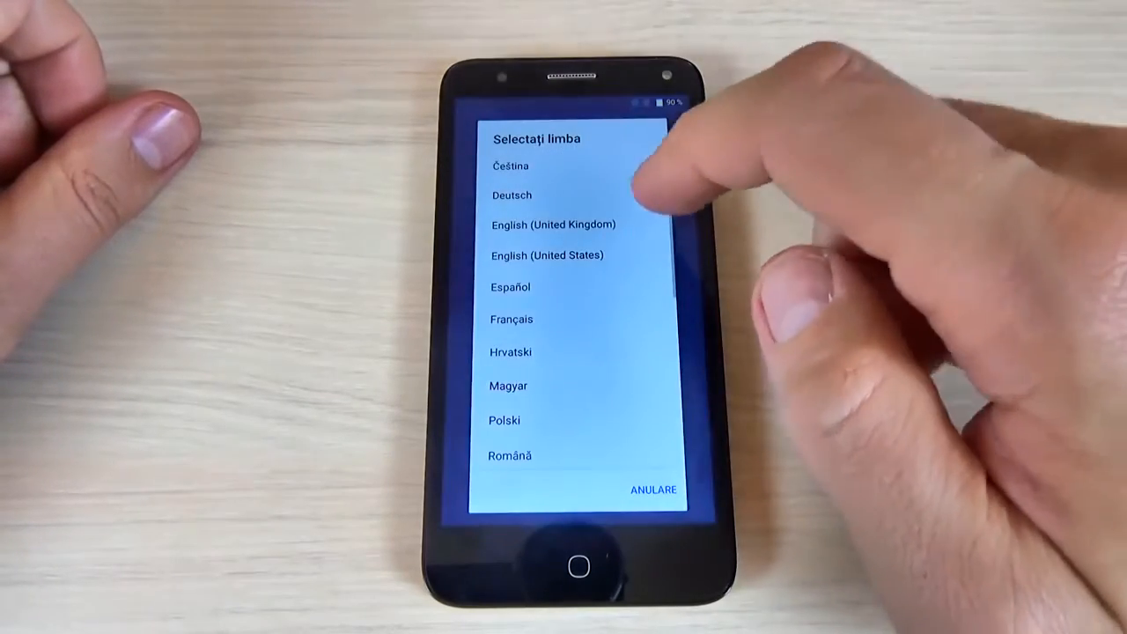
click(546, 255)
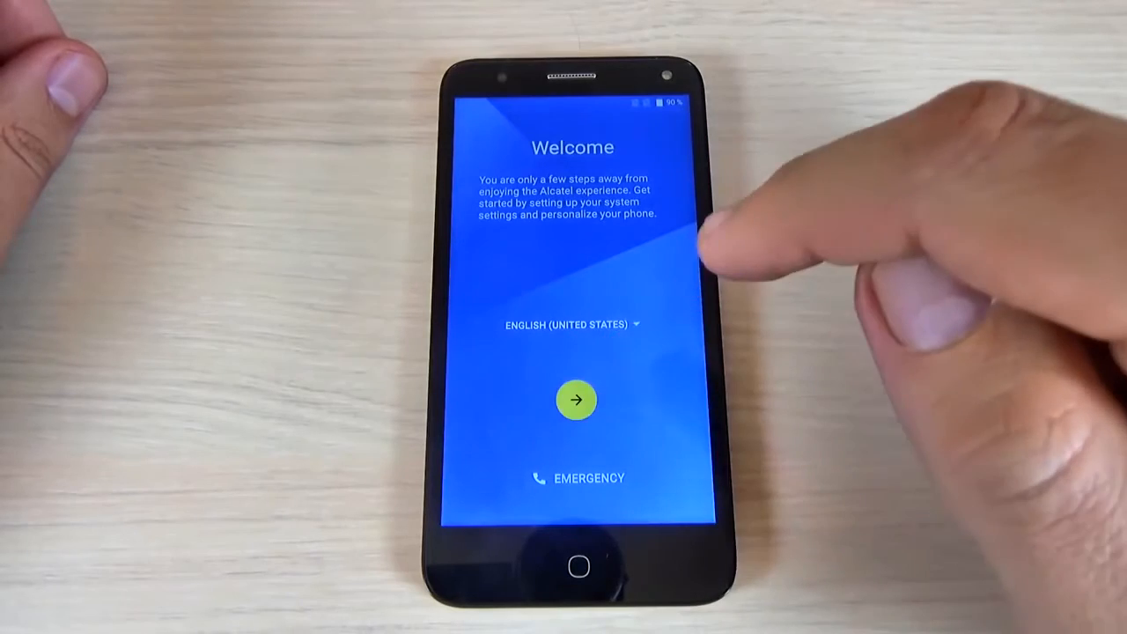
click(576, 400)
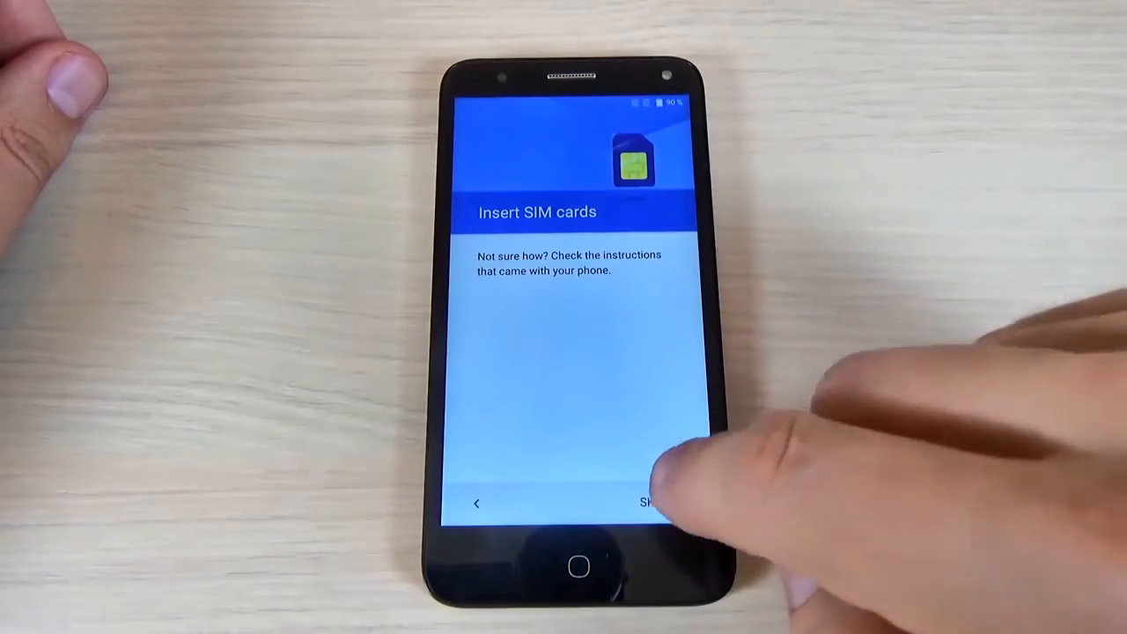
click(651, 503)
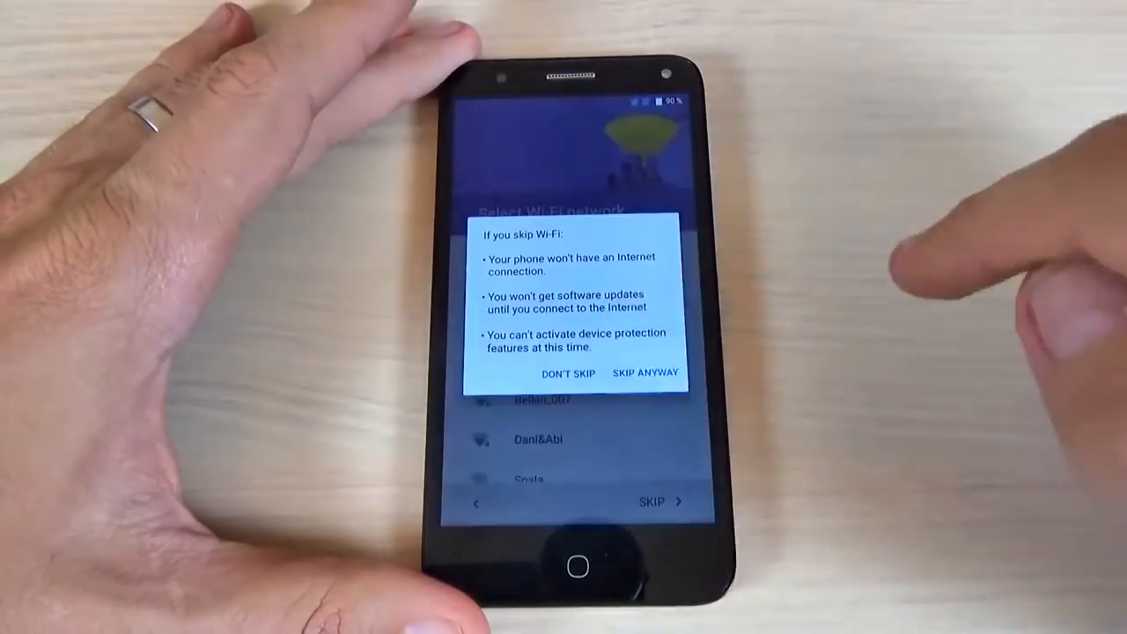
click(644, 373)
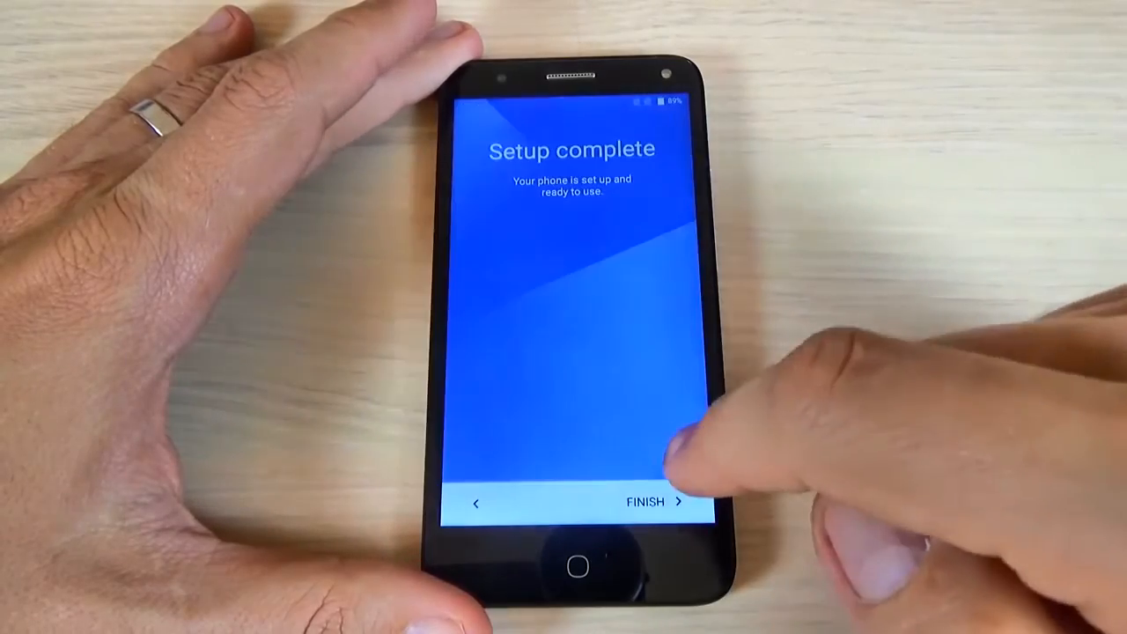
Finish setup, dismiss the Onetouch Launcher intro, view the app drawer, return home.
click(647, 502)
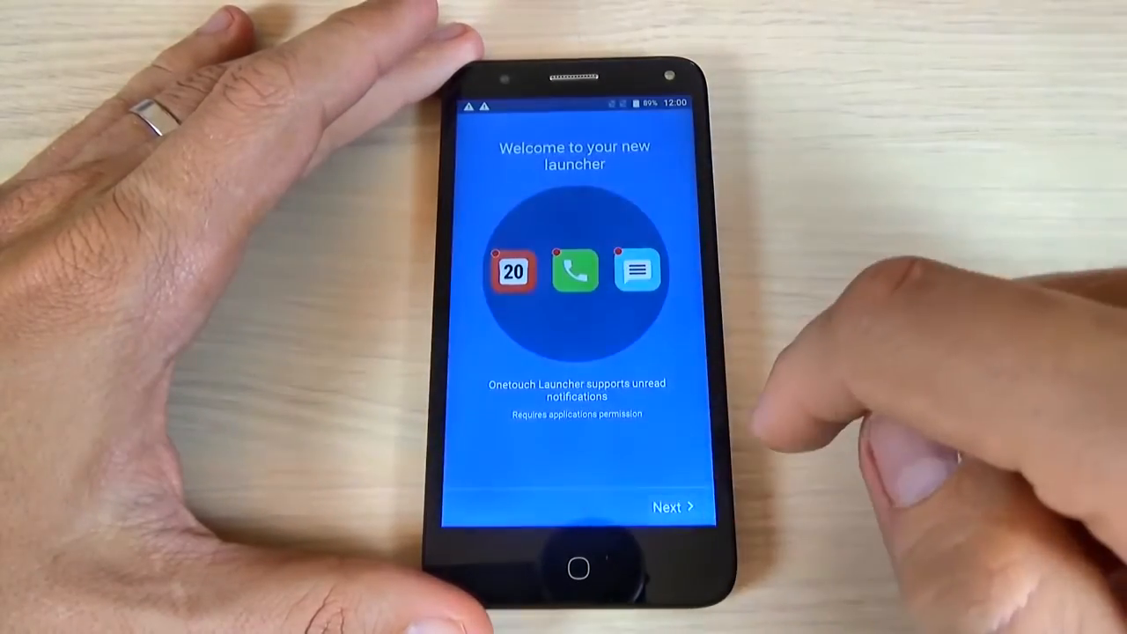
click(672, 506)
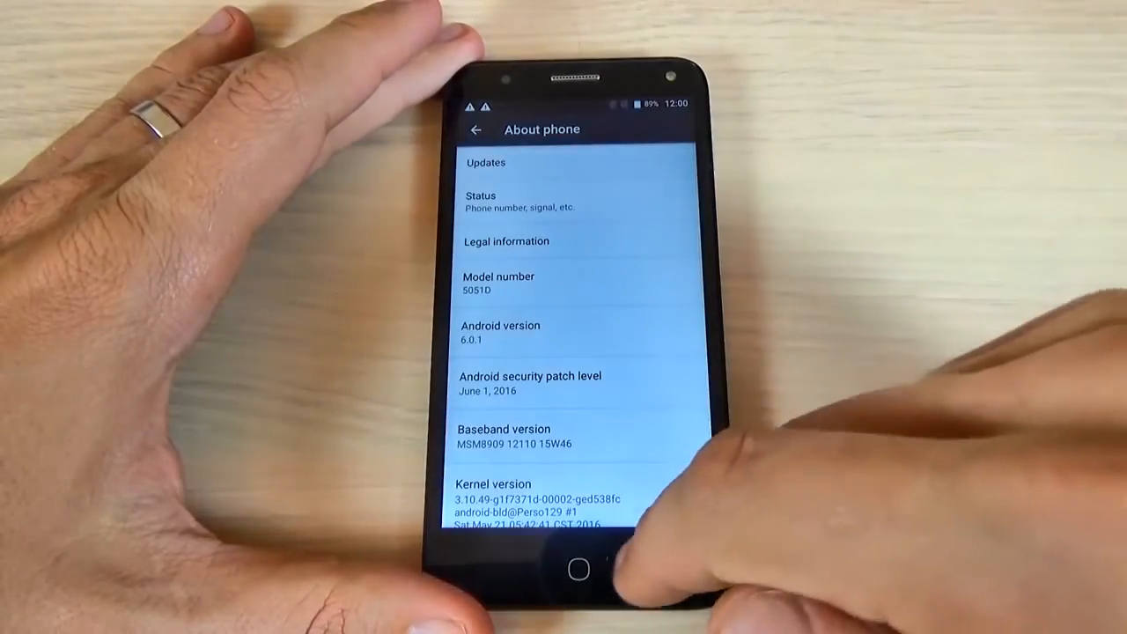
click(577, 569)
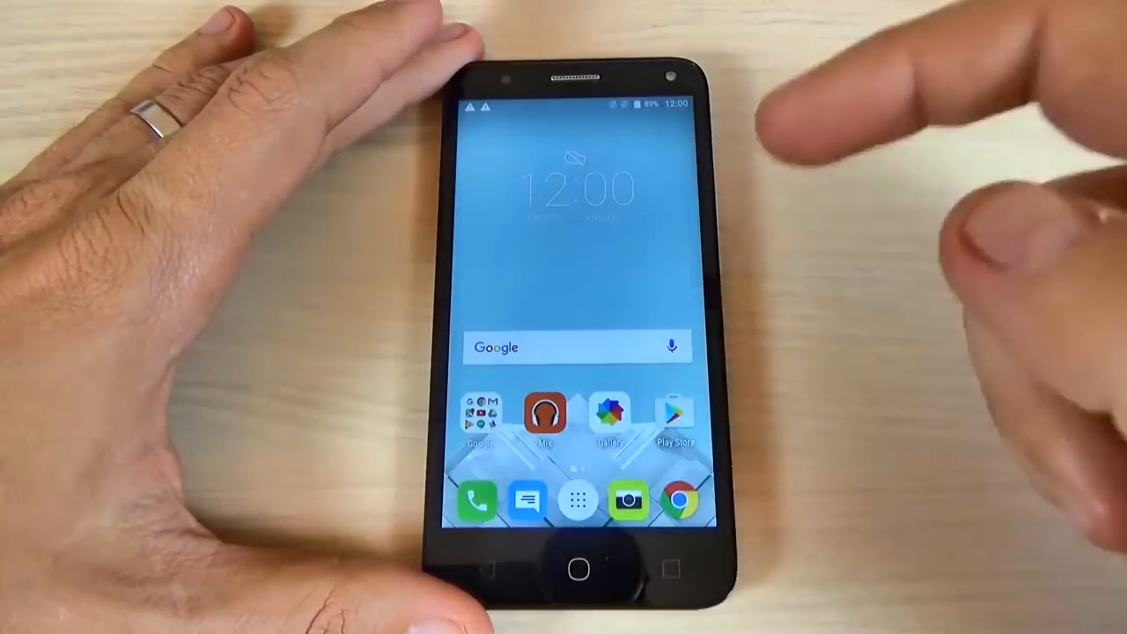
click(576, 499)
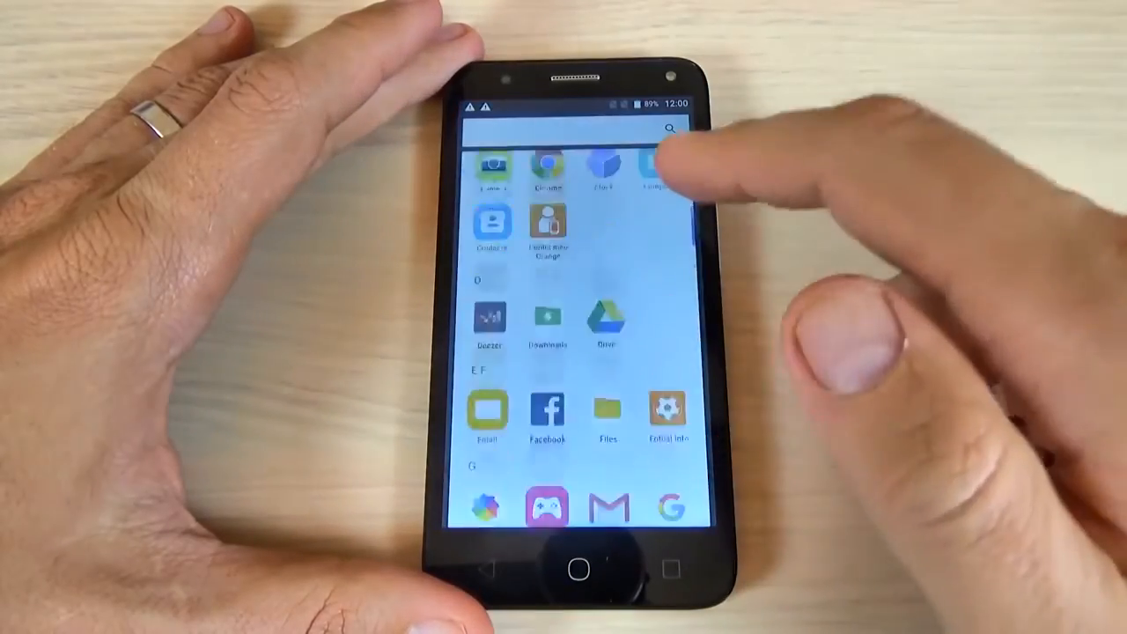
click(577, 566)
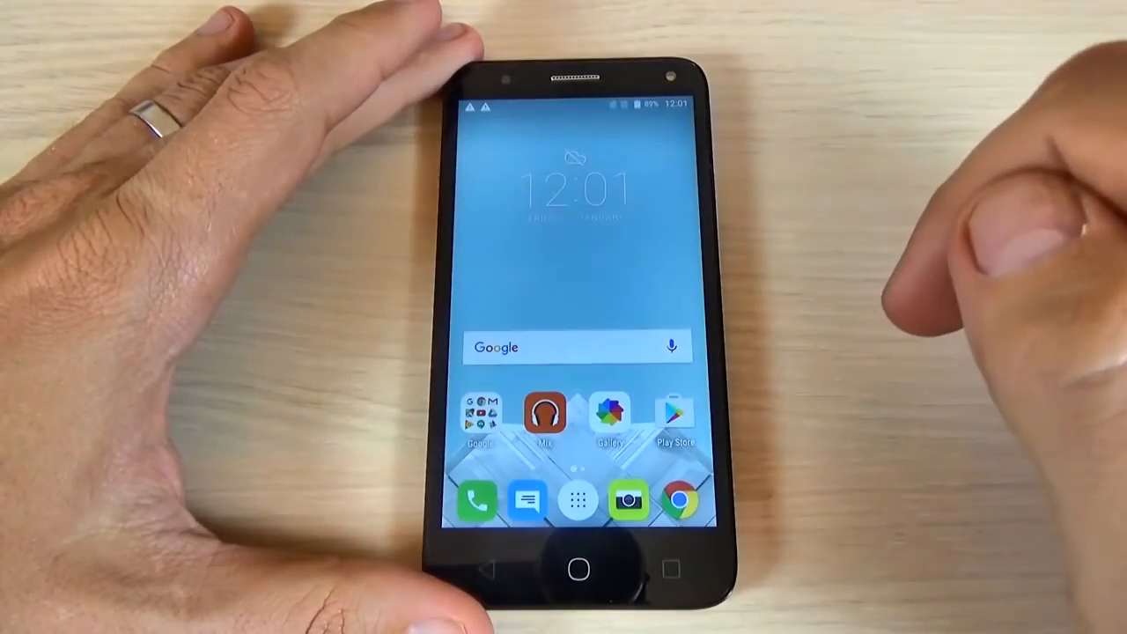